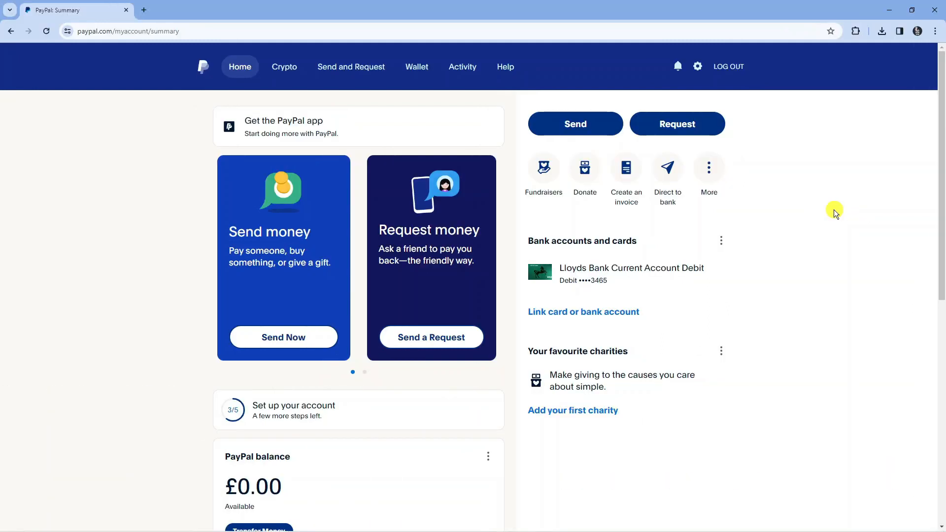
{"action": "mouse_move", "coordinate": [825, 212]}
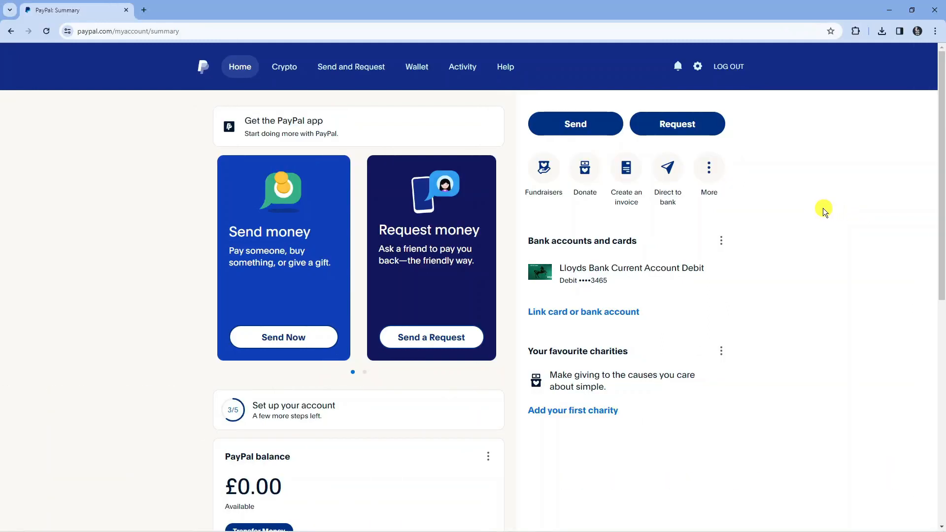
{"action": "mouse_move", "coordinate": [755, 182]}
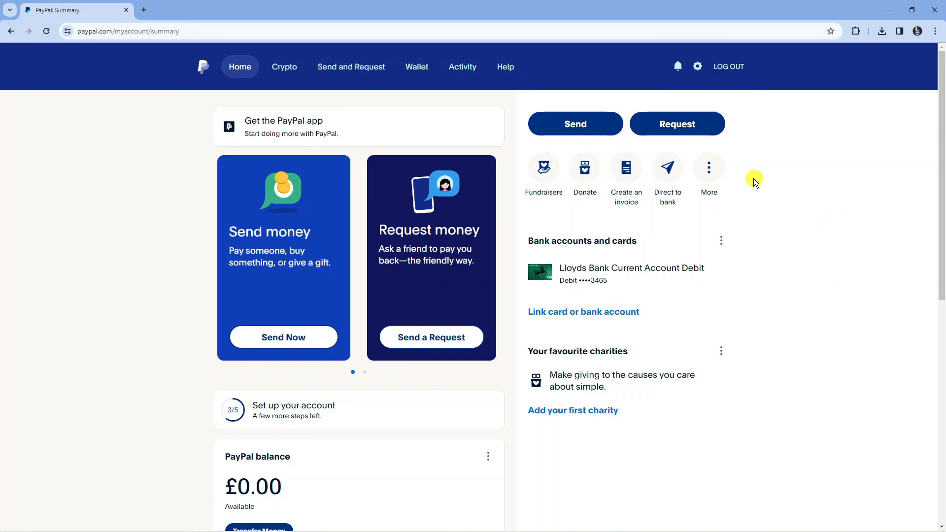
- Open the Account settings tab via the Settings gear beside Log Out
{"action": "scroll", "scroll_direction": "down", "scroll_amount": 3}
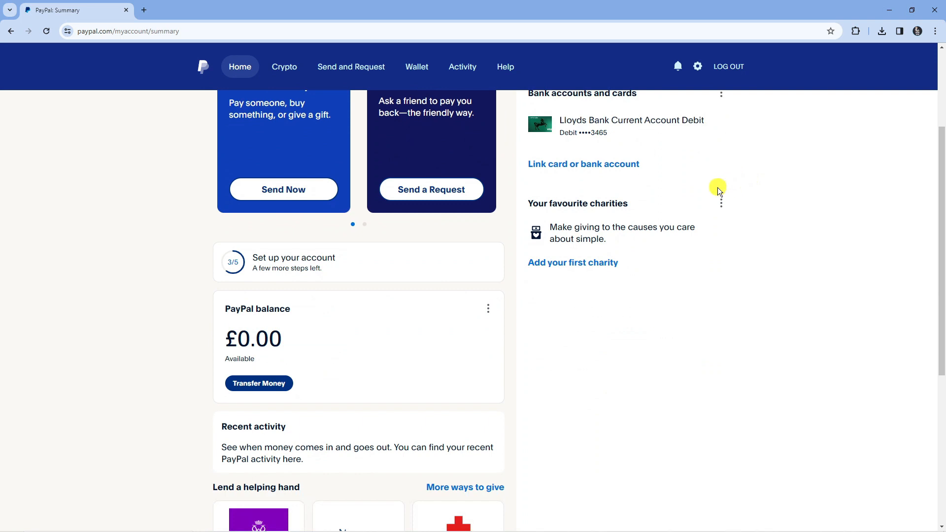
{"action": "scroll", "scroll_direction": "up", "scroll_amount": 3}
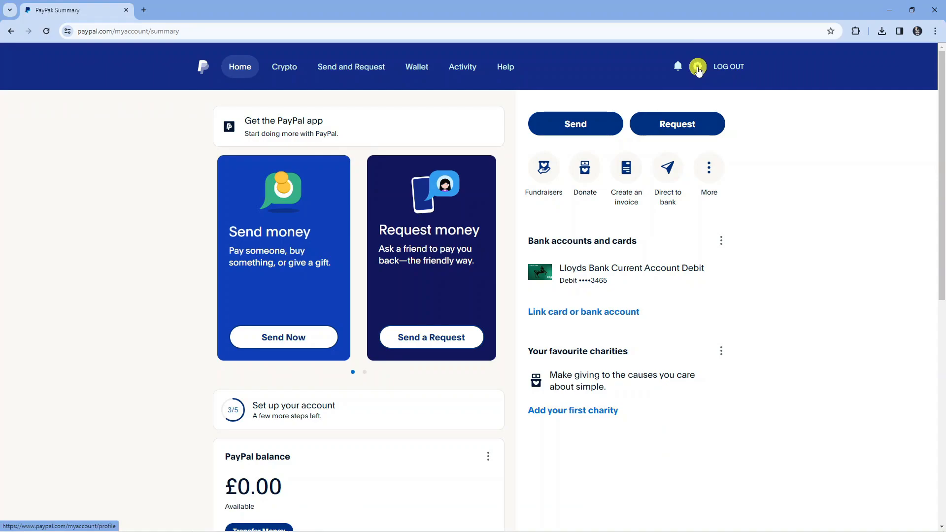
{"action": "left_click", "coordinate": [698, 67]}
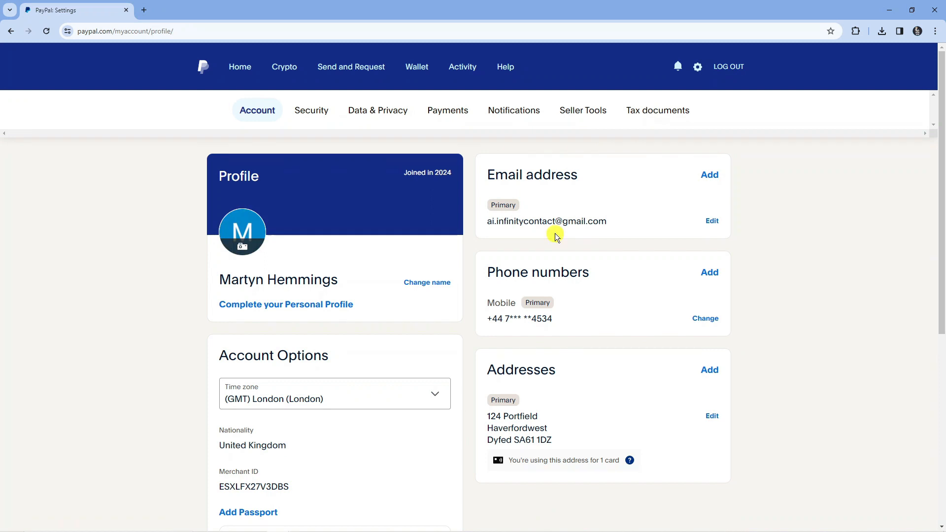
{"action": "mouse_move", "coordinate": [322, 144]}
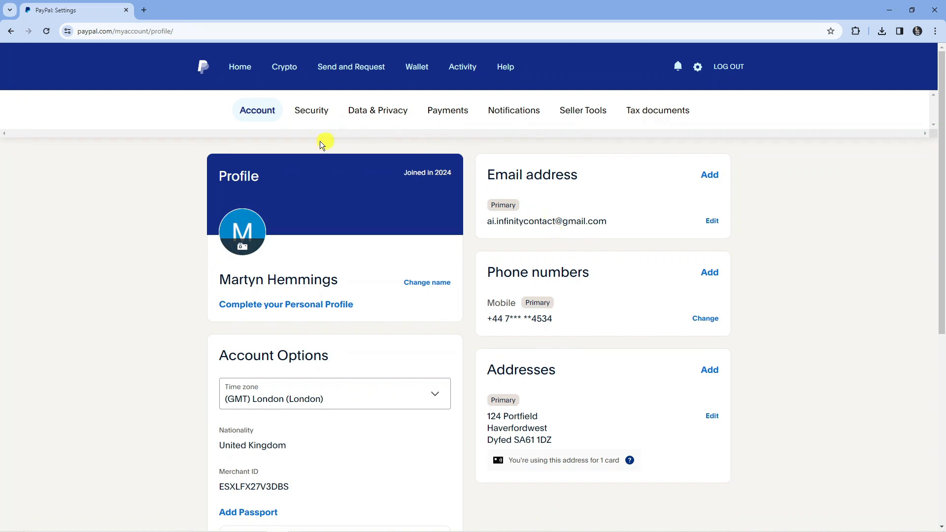
{"action": "mouse_move", "coordinate": [348, 150]}
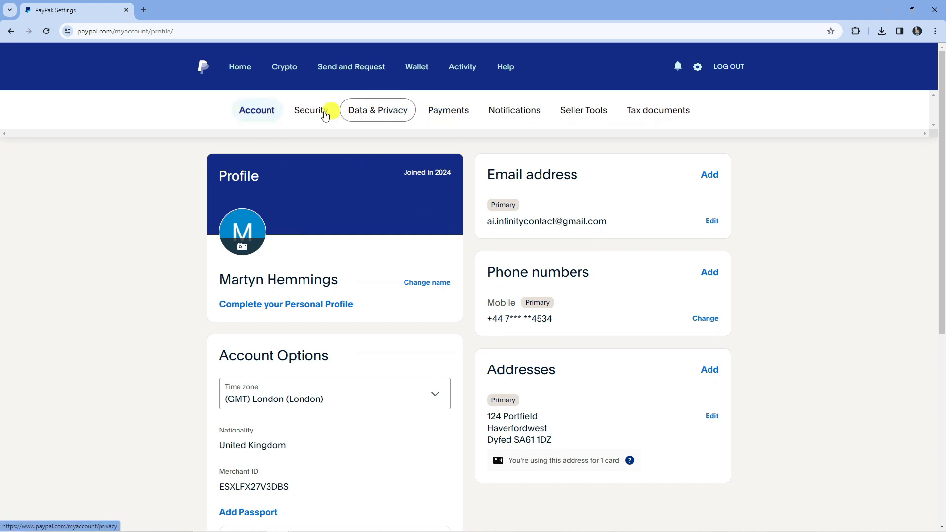
{"action": "mouse_move", "coordinate": [588, 155]}
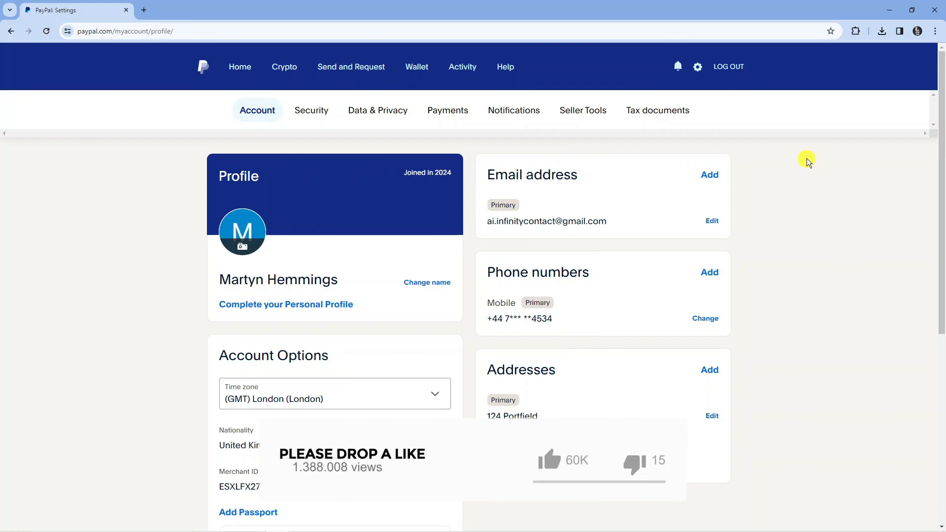
- Scroll down the Account settings page to reveal the 'Close your account' option
{"action": "scroll", "scroll_direction": "down", "scroll_amount": 3}
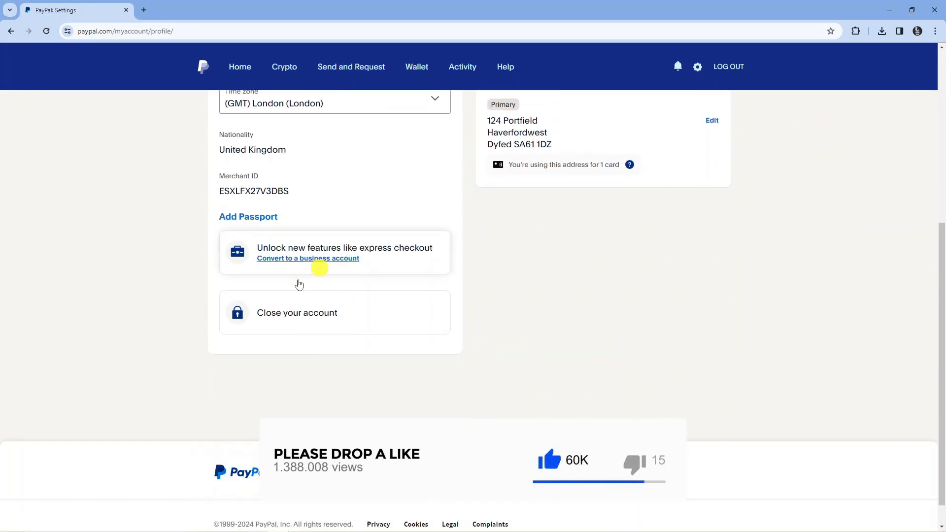
{"action": "mouse_move", "coordinate": [352, 315]}
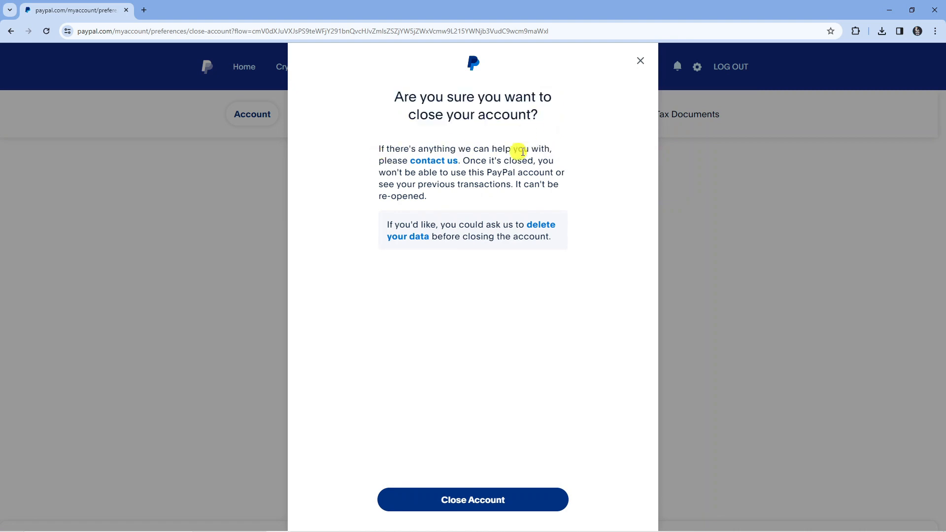
{"action": "mouse_move", "coordinate": [539, 163]}
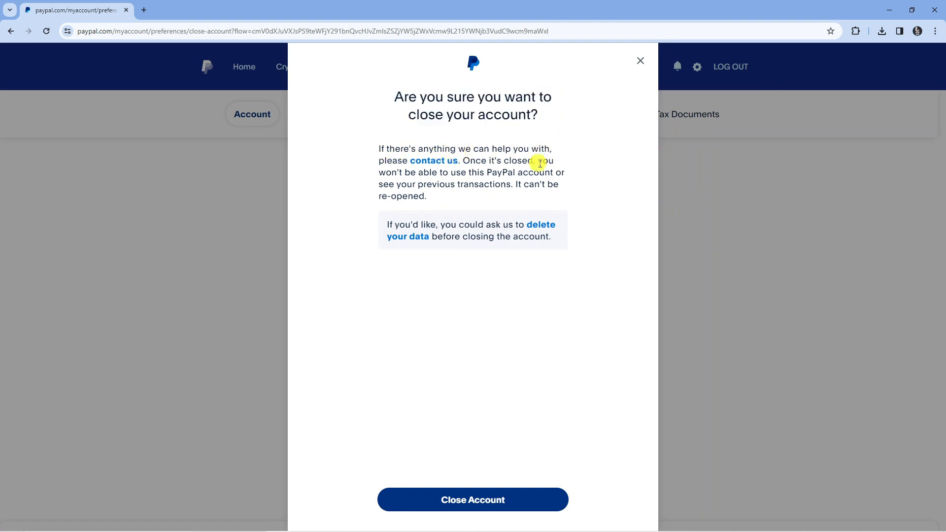
{"action": "mouse_move", "coordinate": [573, 181]}
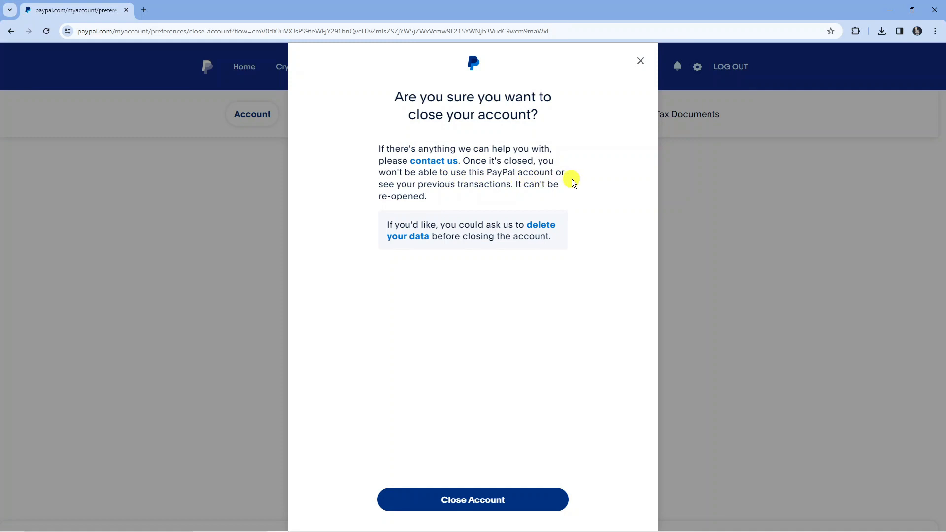
{"action": "mouse_move", "coordinate": [510, 189]}
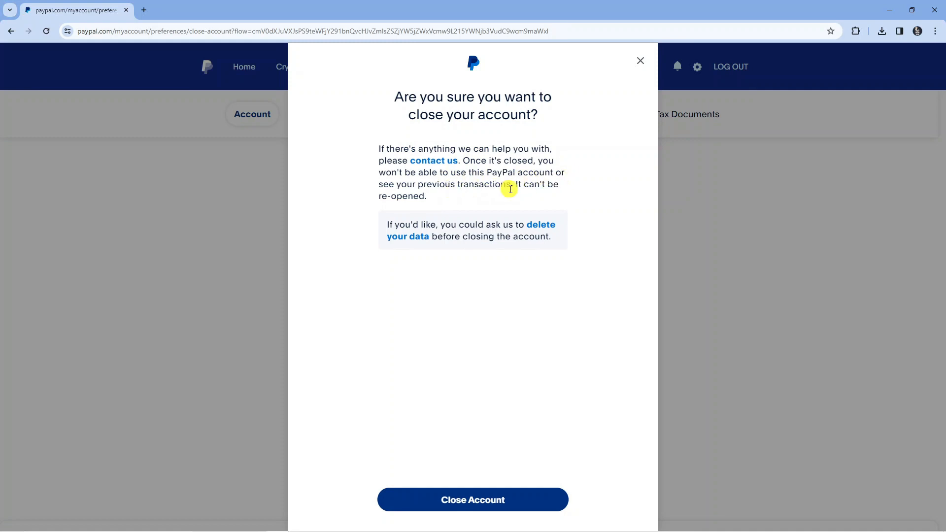
{"action": "mouse_move", "coordinate": [457, 198]}
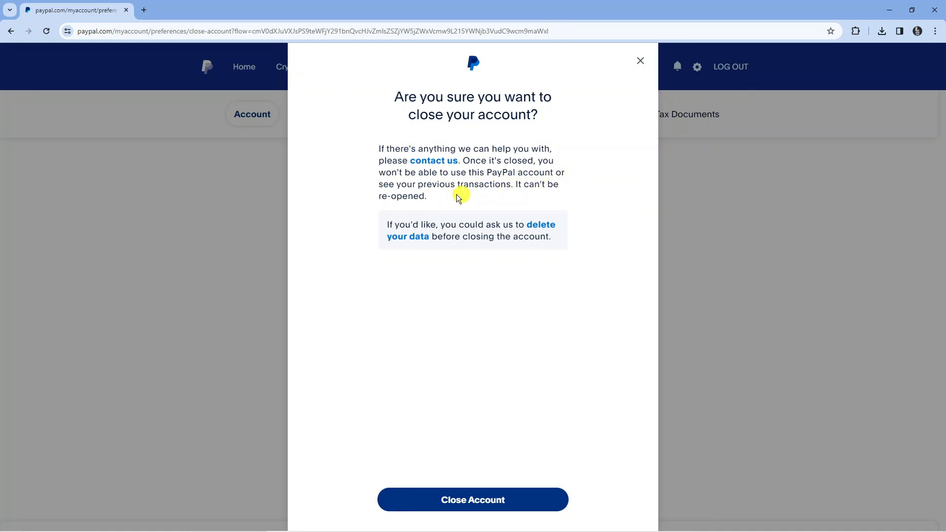
{"action": "mouse_move", "coordinate": [454, 222]}
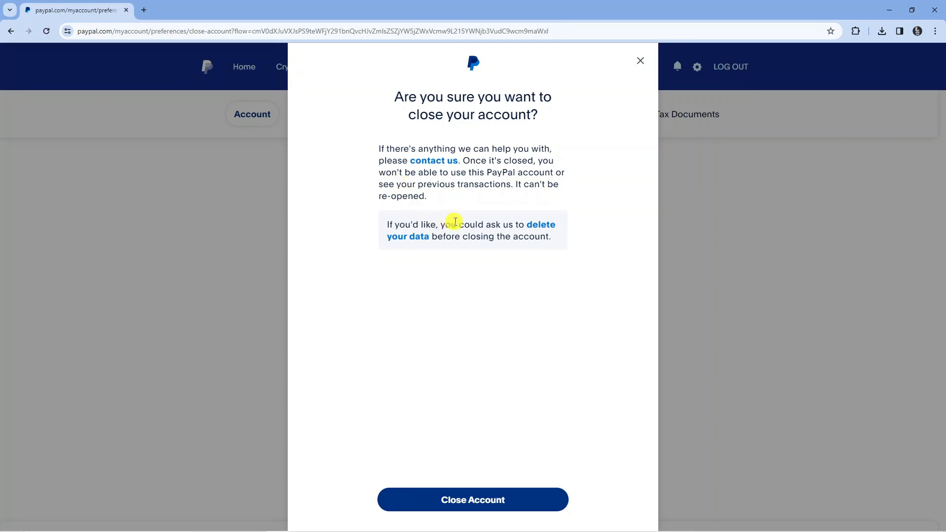
{"action": "mouse_move", "coordinate": [459, 236]}
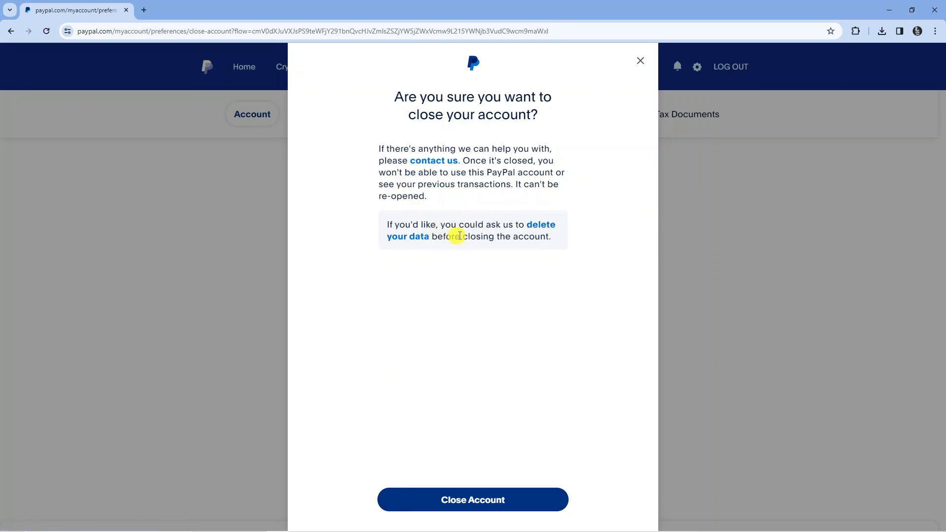
{"action": "mouse_move", "coordinate": [479, 234]}
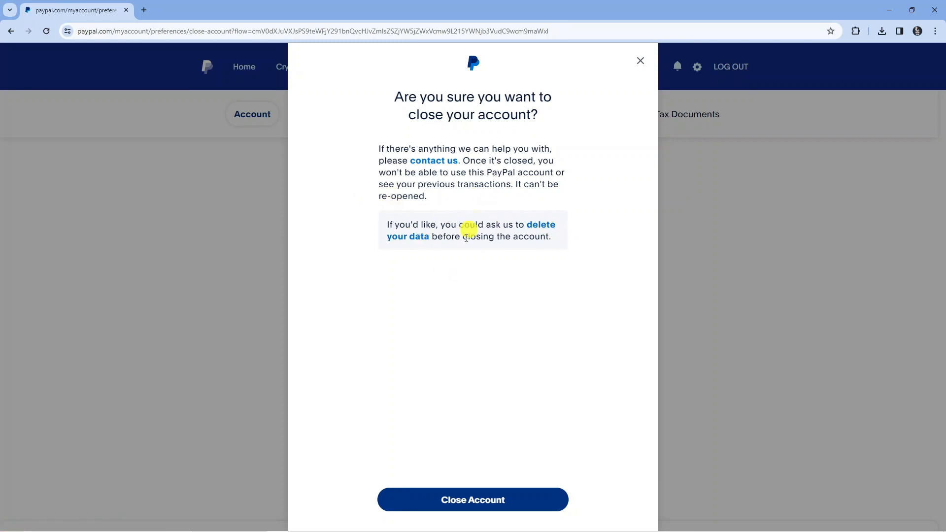
{"action": "mouse_move", "coordinate": [496, 245]}
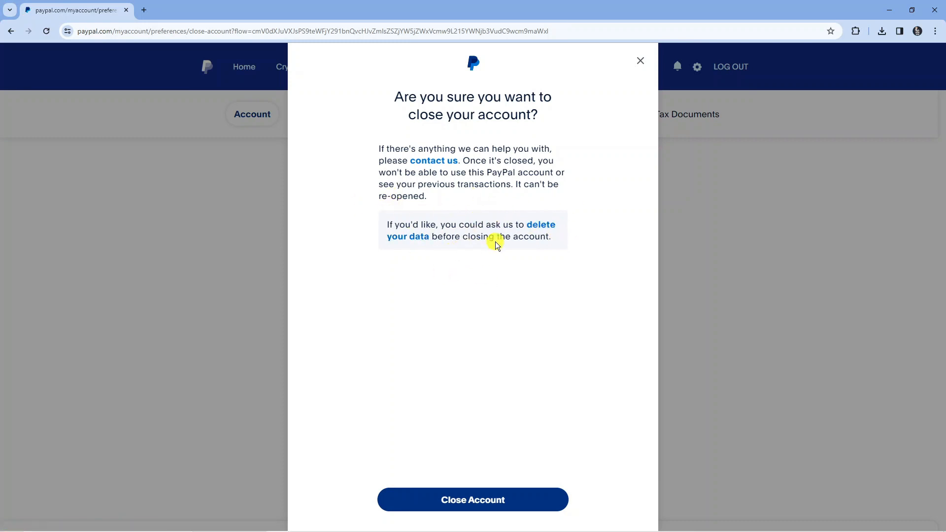
{"action": "mouse_move", "coordinate": [575, 199]}
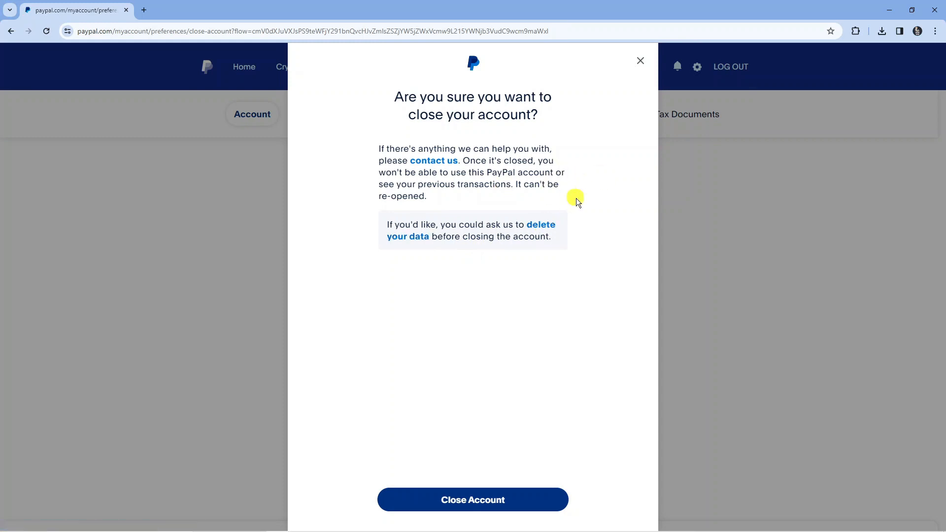
{"action": "mouse_move", "coordinate": [549, 248]}
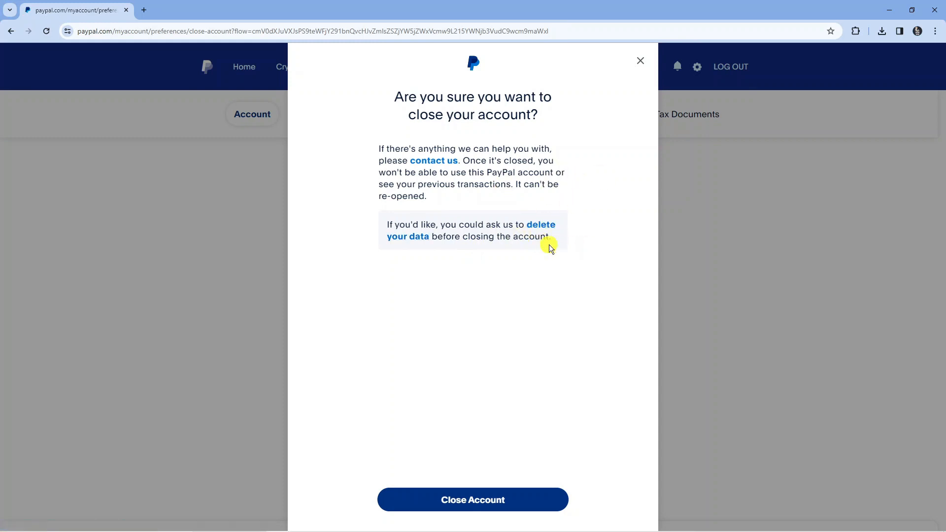
{"action": "mouse_move", "coordinate": [545, 248]}
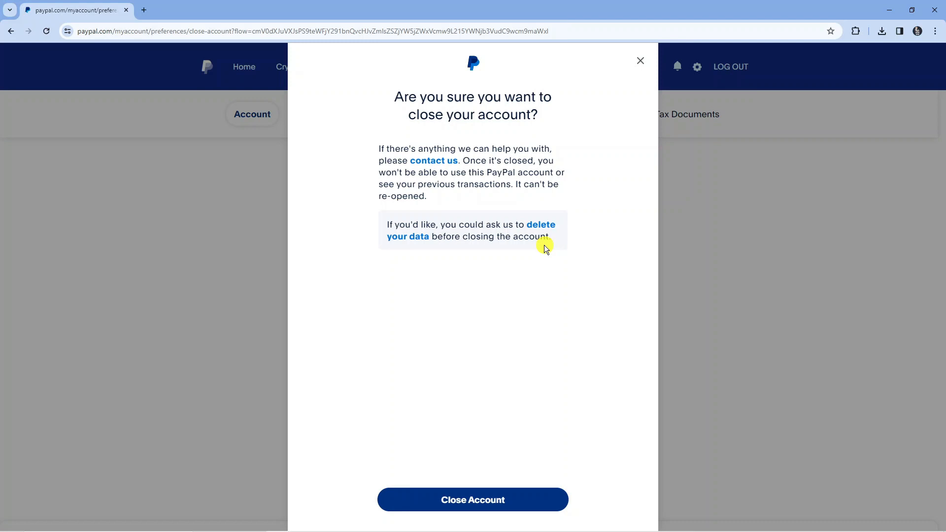
{"action": "mouse_move", "coordinate": [461, 462]}
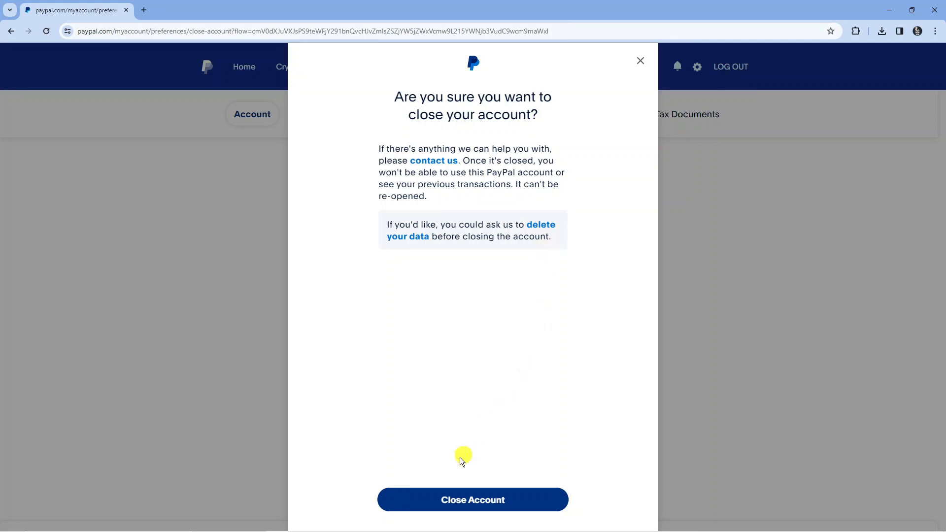
{"action": "mouse_move", "coordinate": [472, 499]}
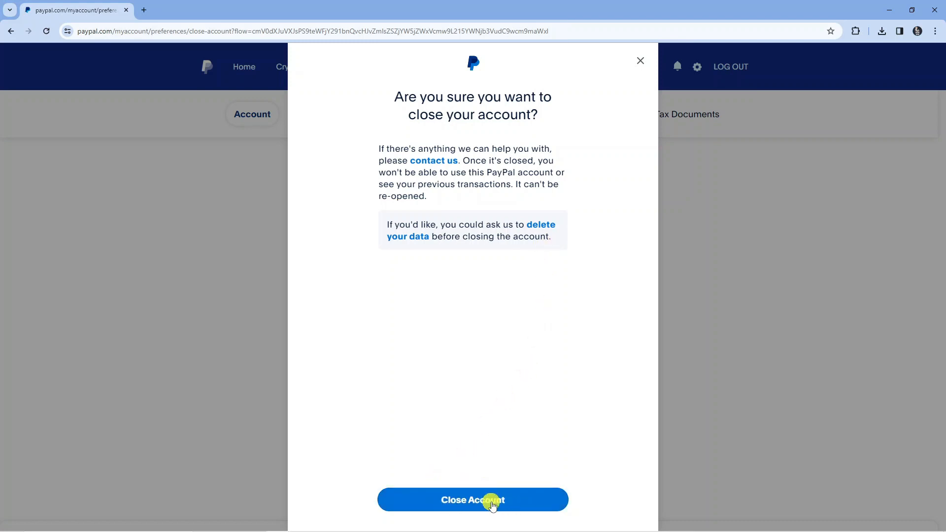
- Confirm the 'Are you sure' warning with Close Account to permanently close it
{"action": "left_click", "coordinate": [472, 500]}
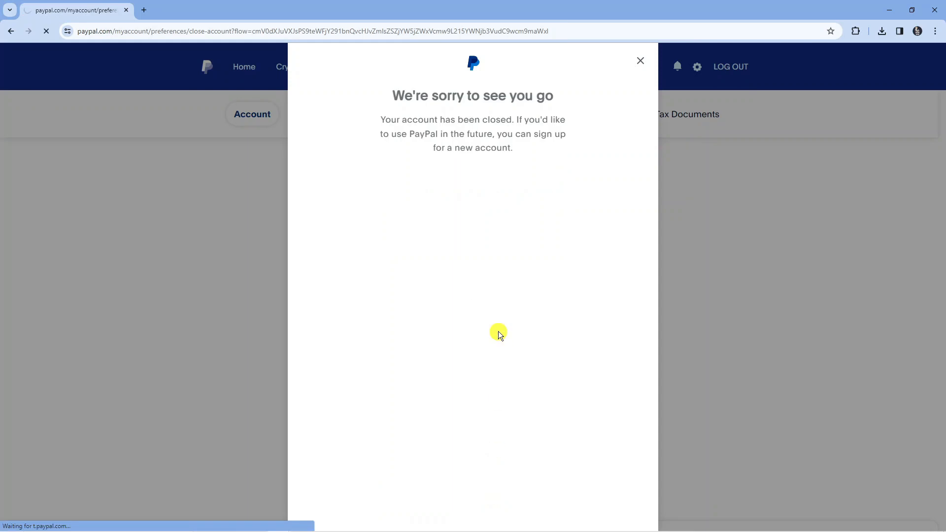
- Dismiss the 'We're sorry to see you go' message to reach the signed-out home page
{"action": "left_click", "coordinate": [640, 61]}
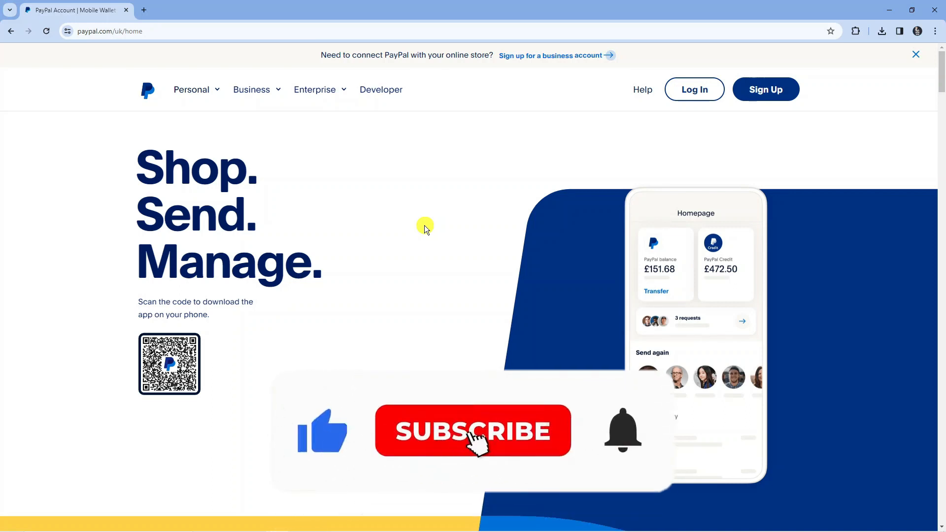
{"action": "left_click", "coordinate": [472, 431]}
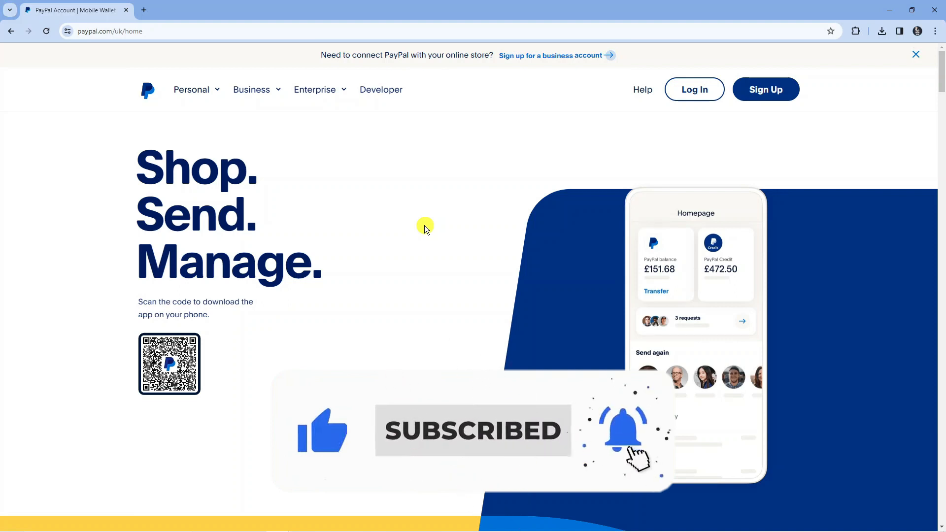